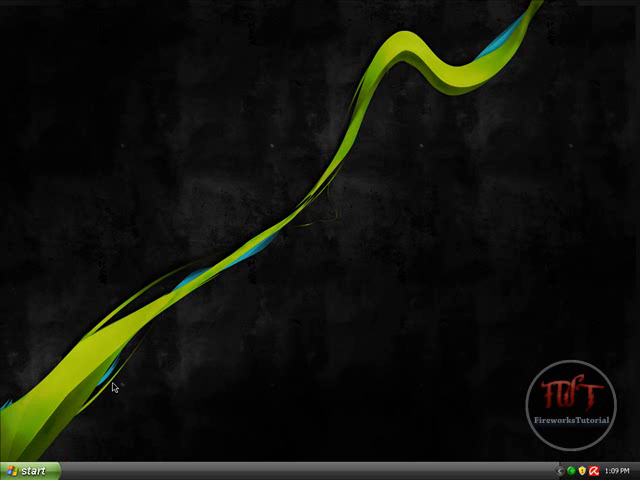
mouse_move(192, 372)
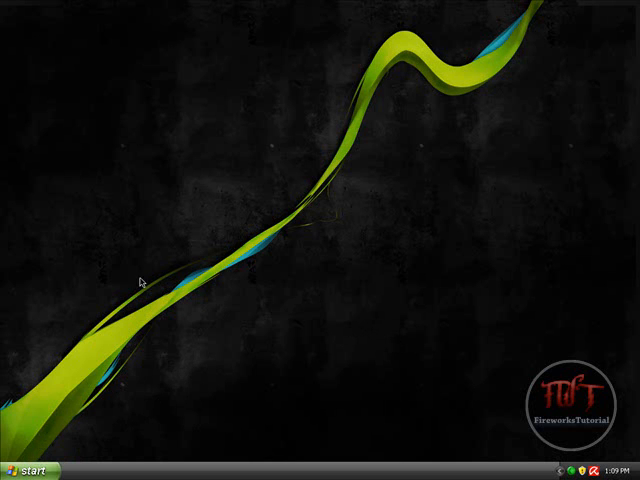
mouse_move(276, 476)
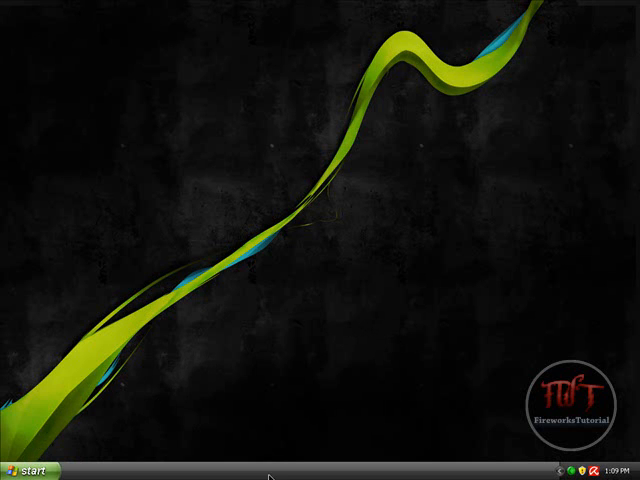
mouse_move(448, 456)
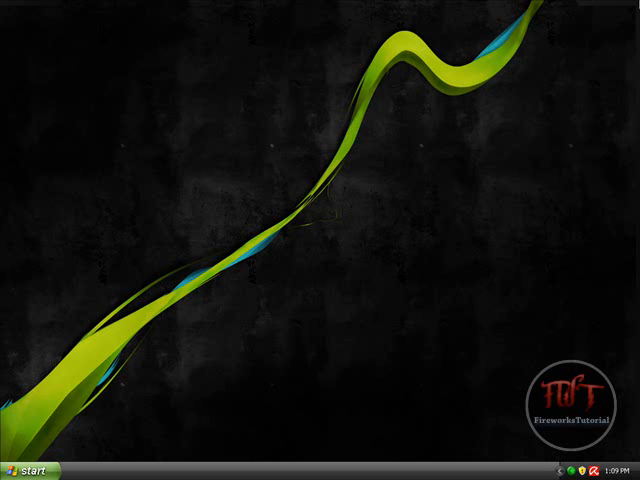
mouse_move(448, 204)
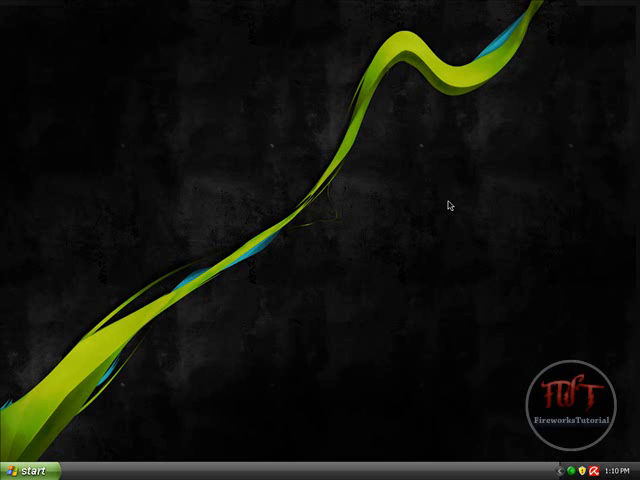
mouse_move(384, 352)
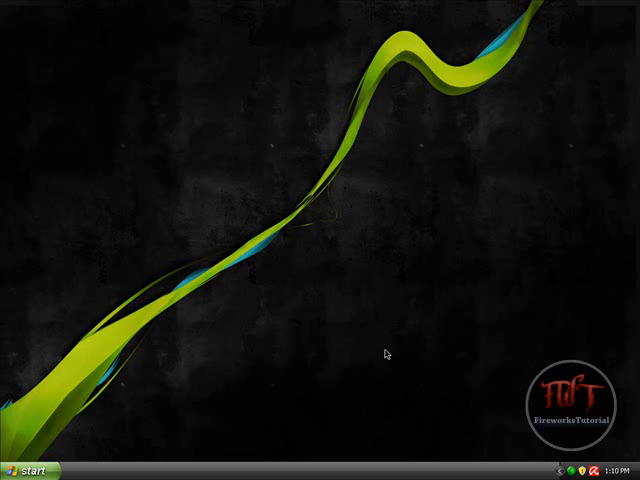
mouse_move(200, 172)
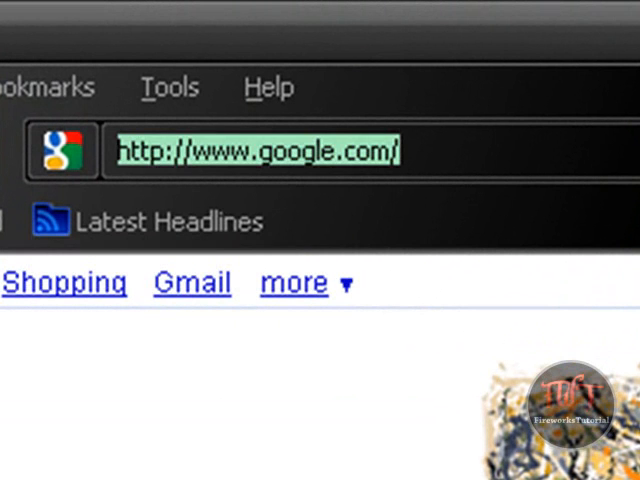
- Load the fireworkstutorial site address in Firefox, replacing the Google page
text(firew)
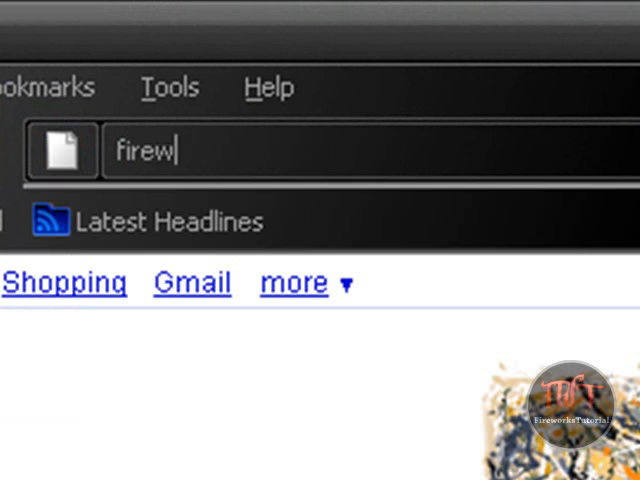
text(orkstutorial.tk/)
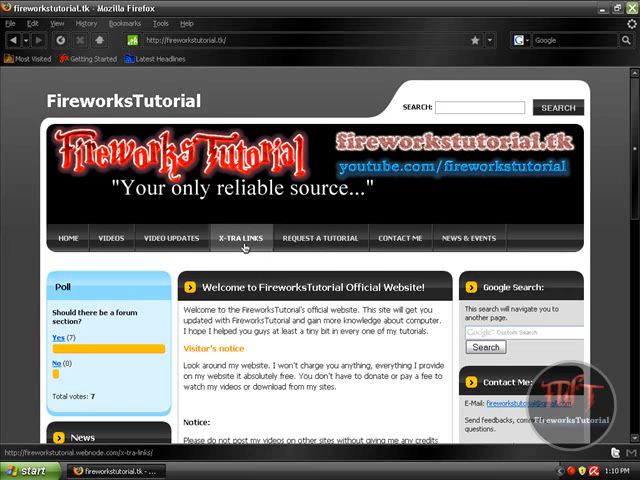
- From the Tricks section, follow 'Rename Your Start Button' to the StartButtonRenamer (FWT).zip Box.net page
click(240, 238)
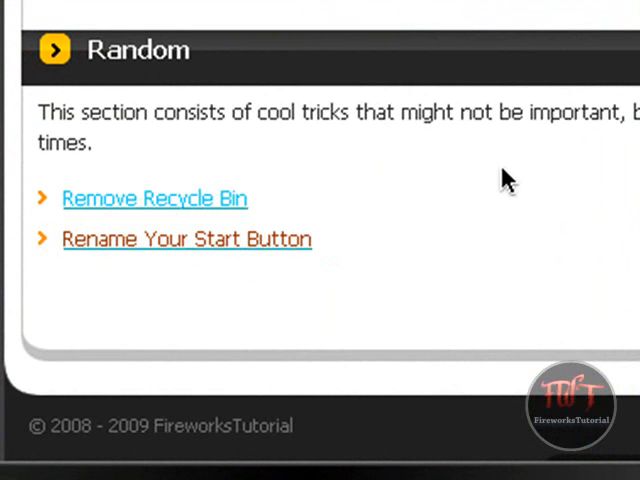
click(186, 240)
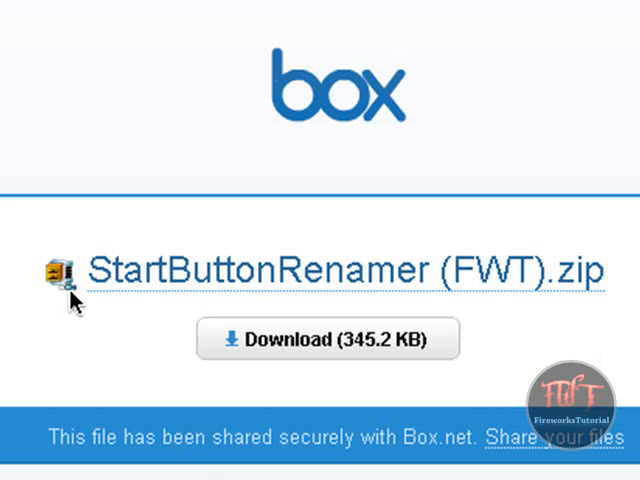
- Download StartButtonRenamer (FWT).zip (345.2 KB) and save it to the desktop
click(326, 338)
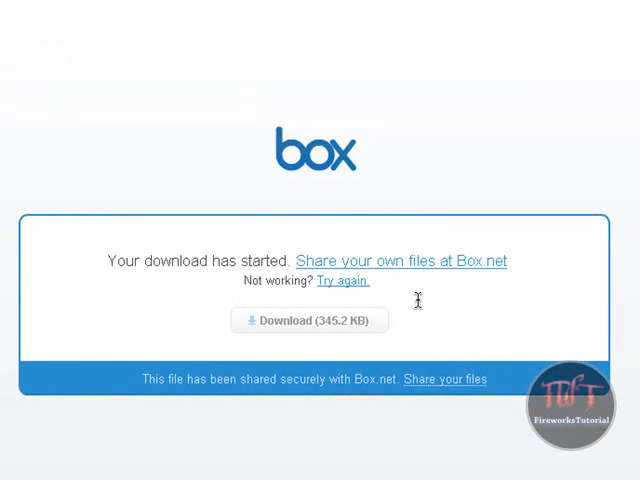
mouse_move(336, 350)
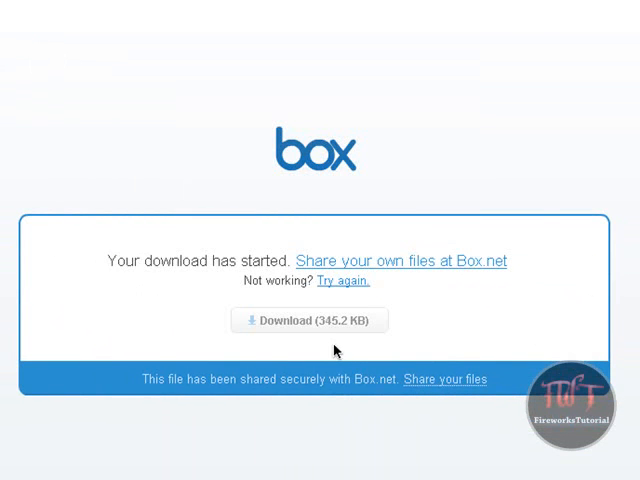
click(310, 320)
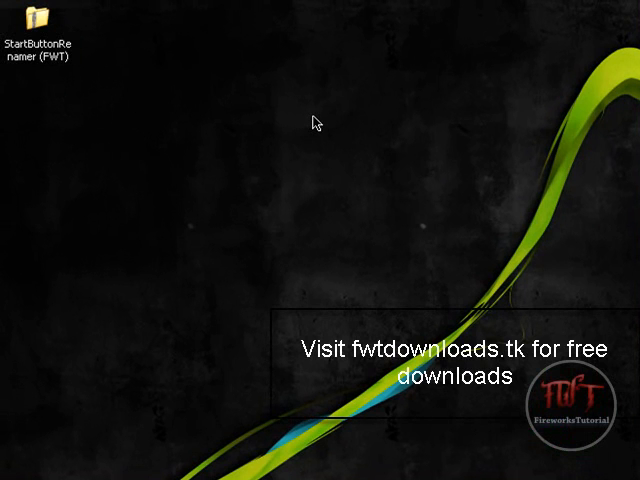
mouse_move(200, 176)
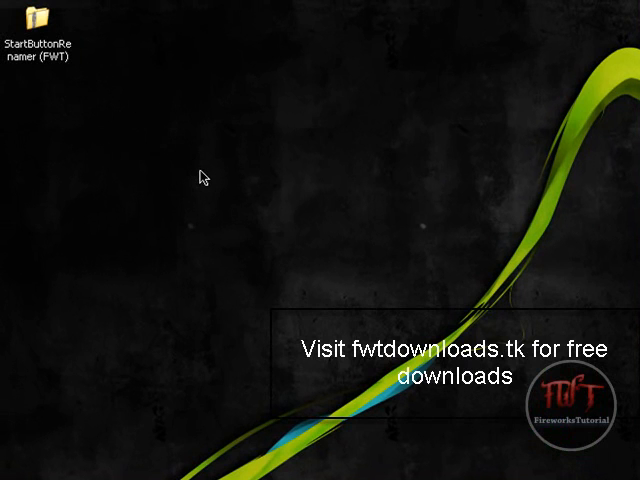
mouse_move(82, 100)
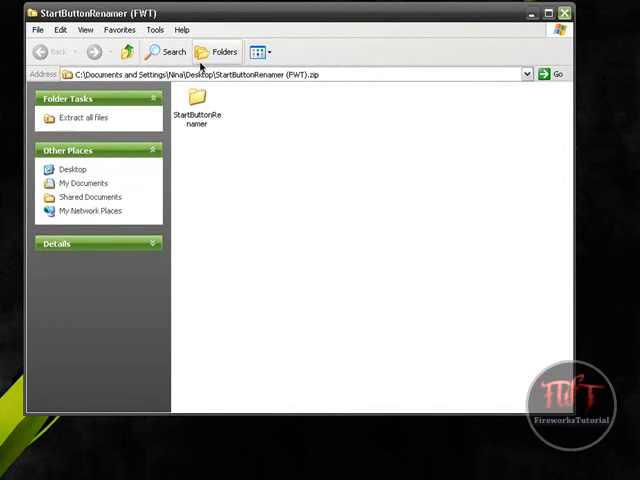
- Pick the StartButtonRenamer folder inside the archive and close the Explorer window
click(252, 96)
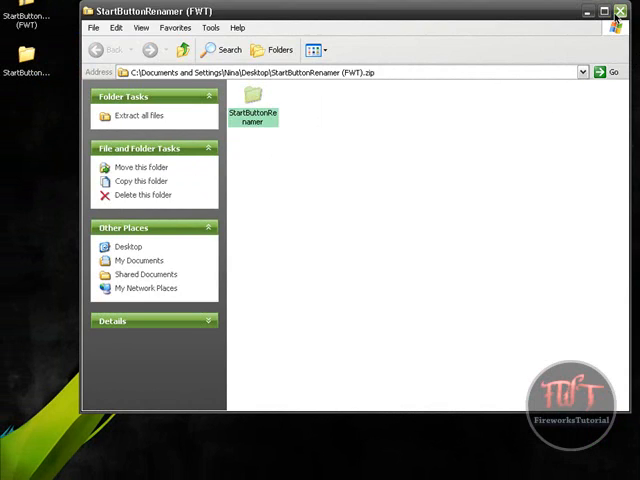
click(628, 12)
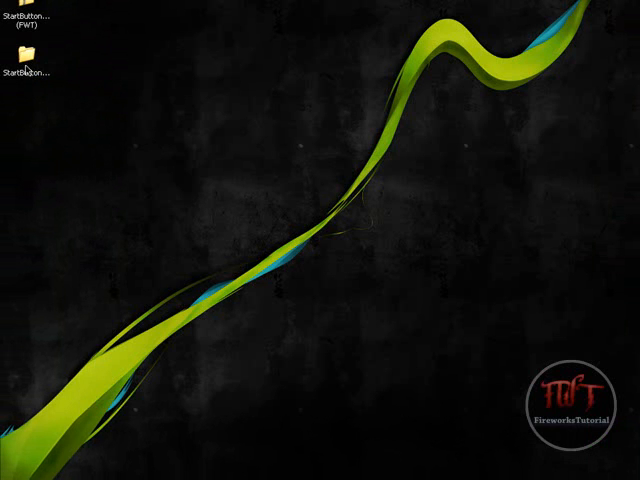
right_click(24, 64)
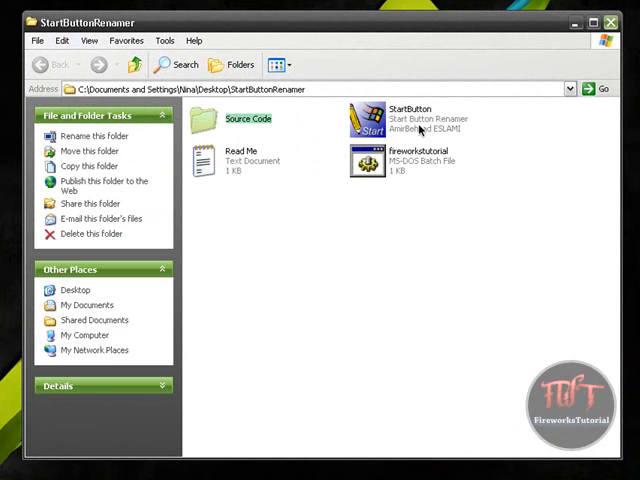
mouse_move(304, 112)
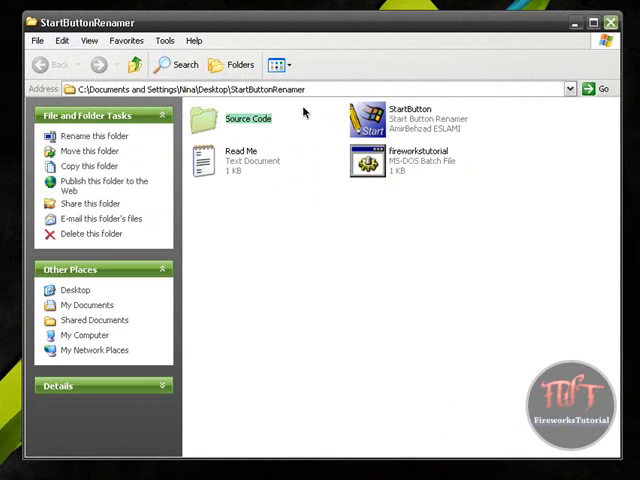
mouse_move(438, 224)
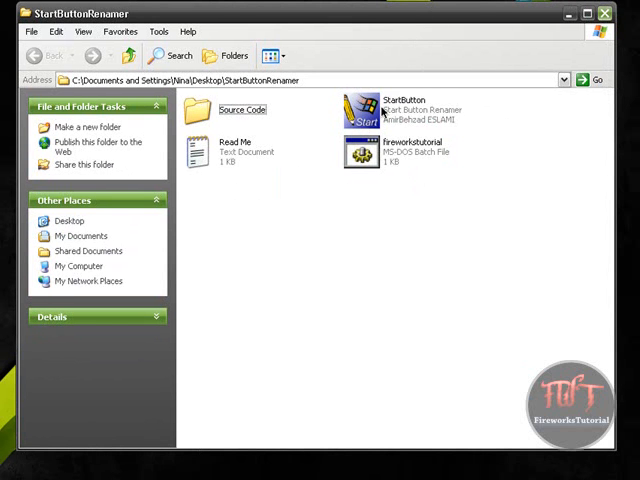
mouse_move(384, 104)
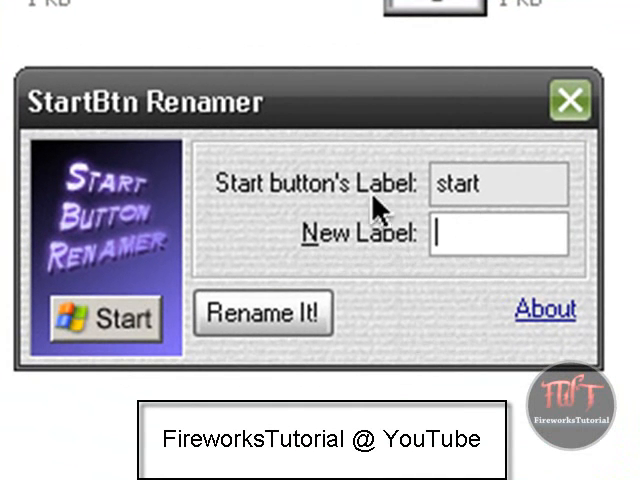
mouse_move(452, 312)
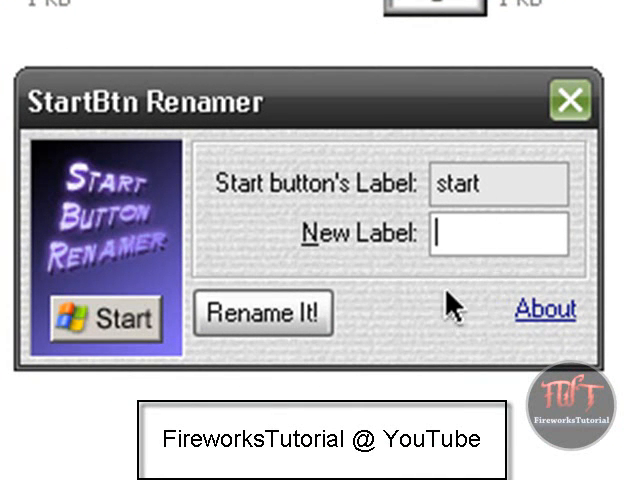
mouse_move(490, 404)
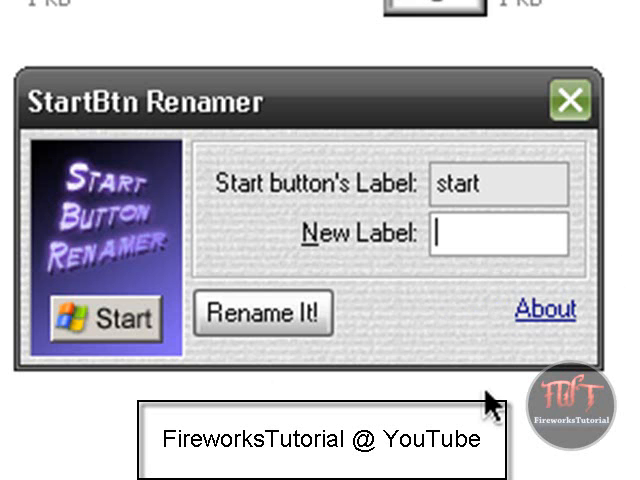
- Enter 'Start' as current label and 'FWT' as new label, then rename the Start button
text(S)
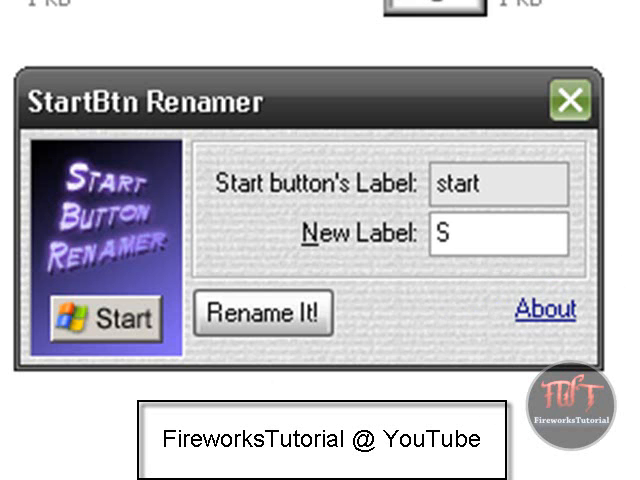
text(tart)
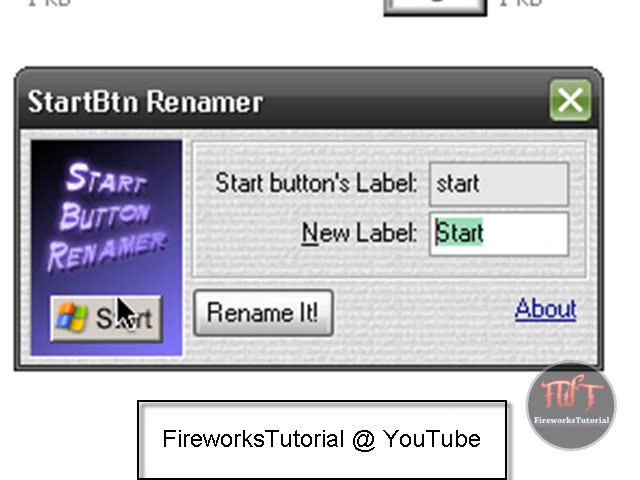
text(FWT)
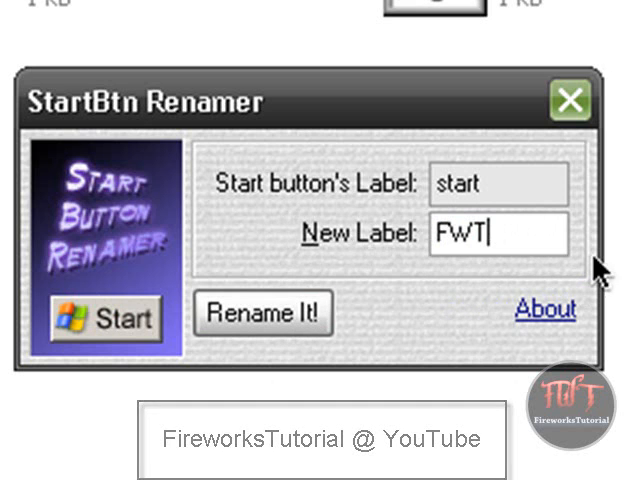
click(264, 314)
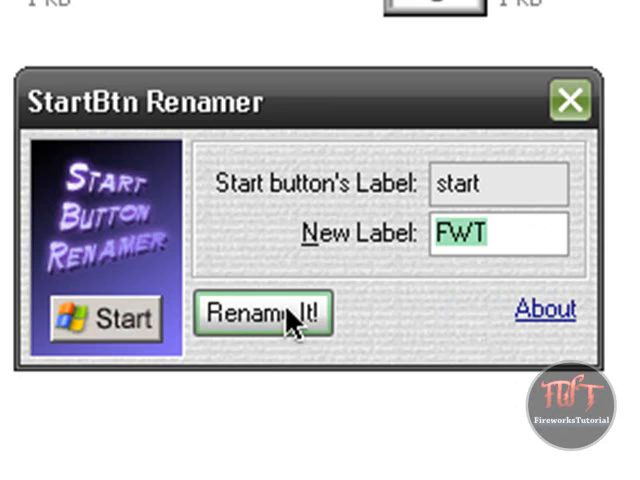
click(264, 312)
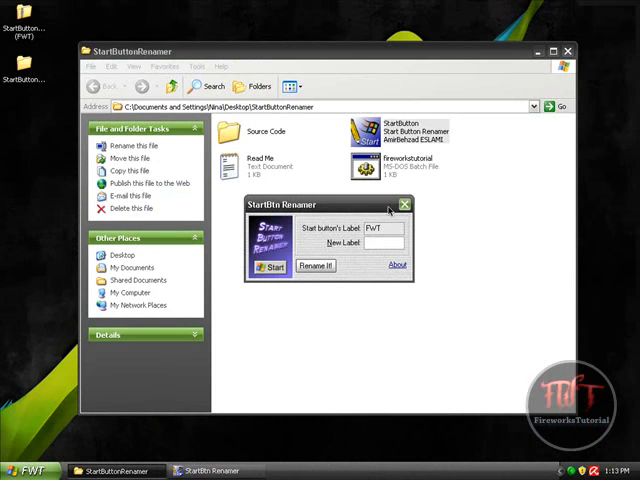
- Close StartBtn Renamer and the StartButtonRenamer folder window, leaving the FWT Start button
click(404, 204)
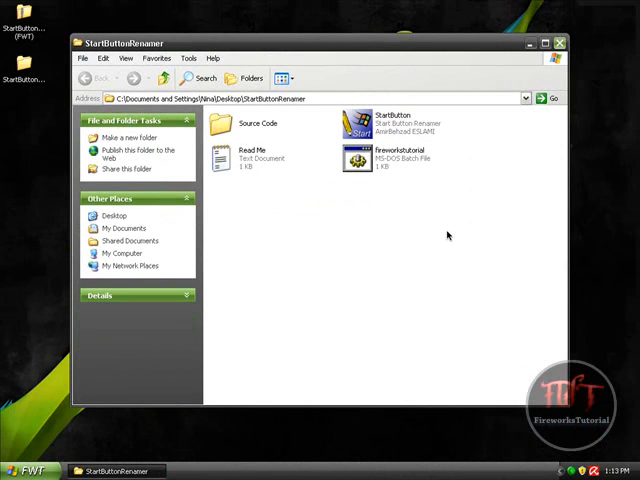
mouse_move(522, 116)
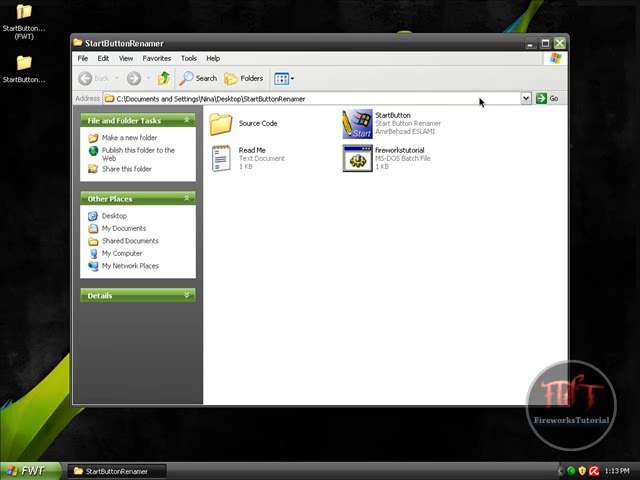
mouse_move(452, 212)
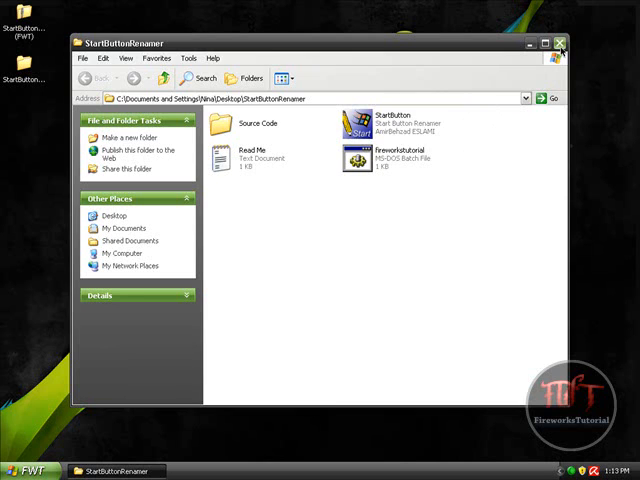
click(560, 44)
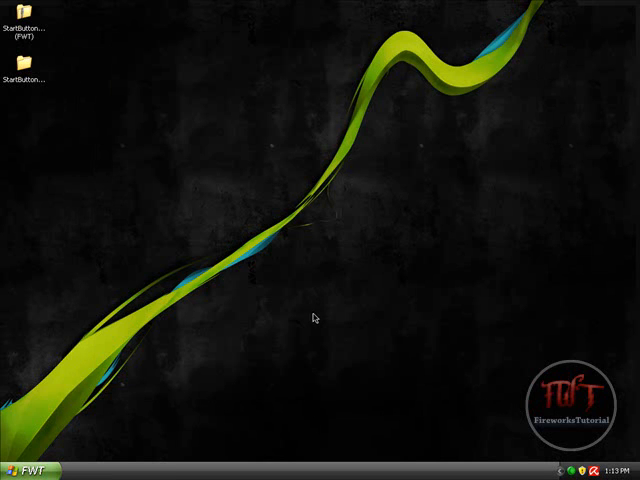